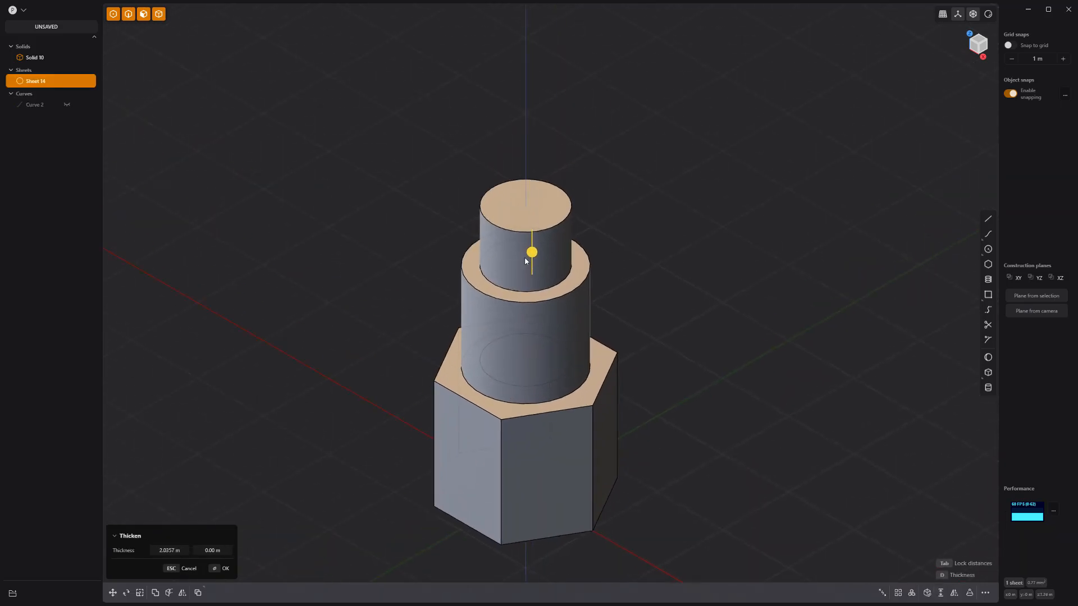
Step: Thicken Sheet 14 into a solid and fillet its top edge into a bullet-shaped tip
click(227, 569)
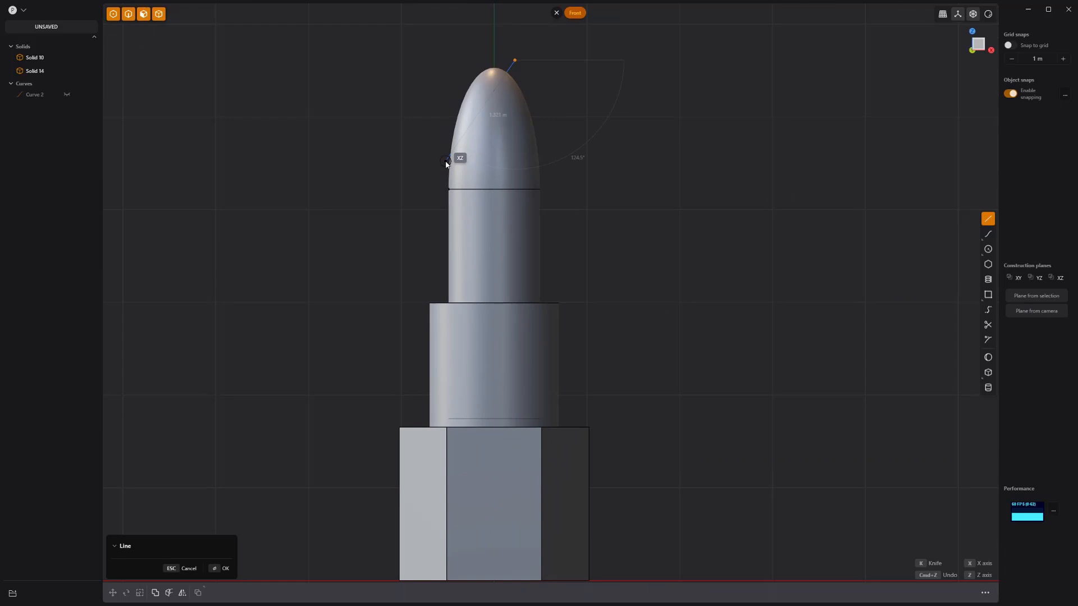
Step: Cut the bullet tip at a slant, remove the offcut, and assign a red material to Solid 21
key(c)
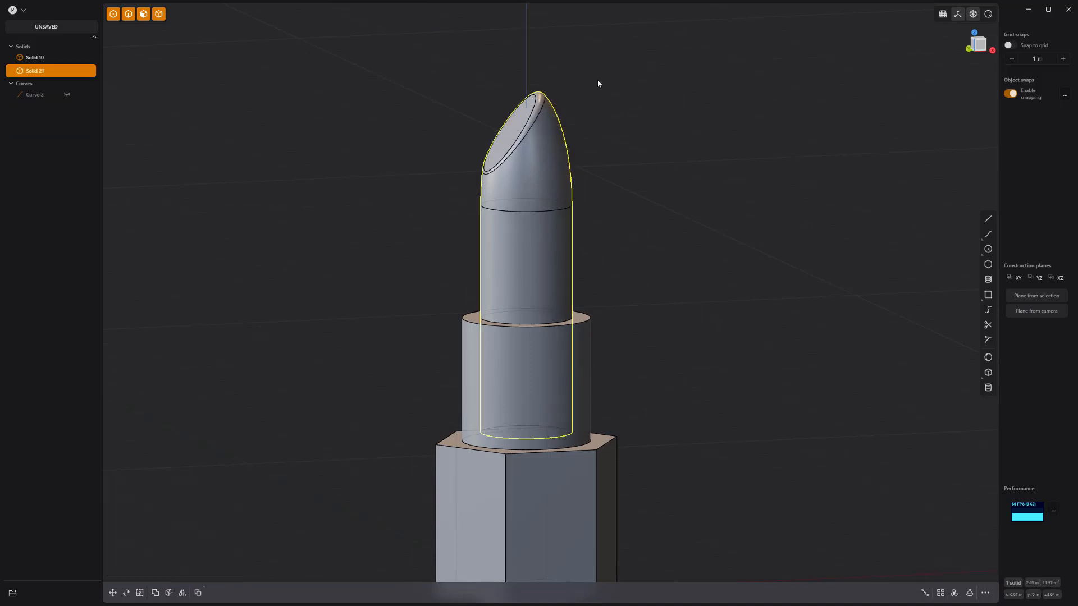
key(m)
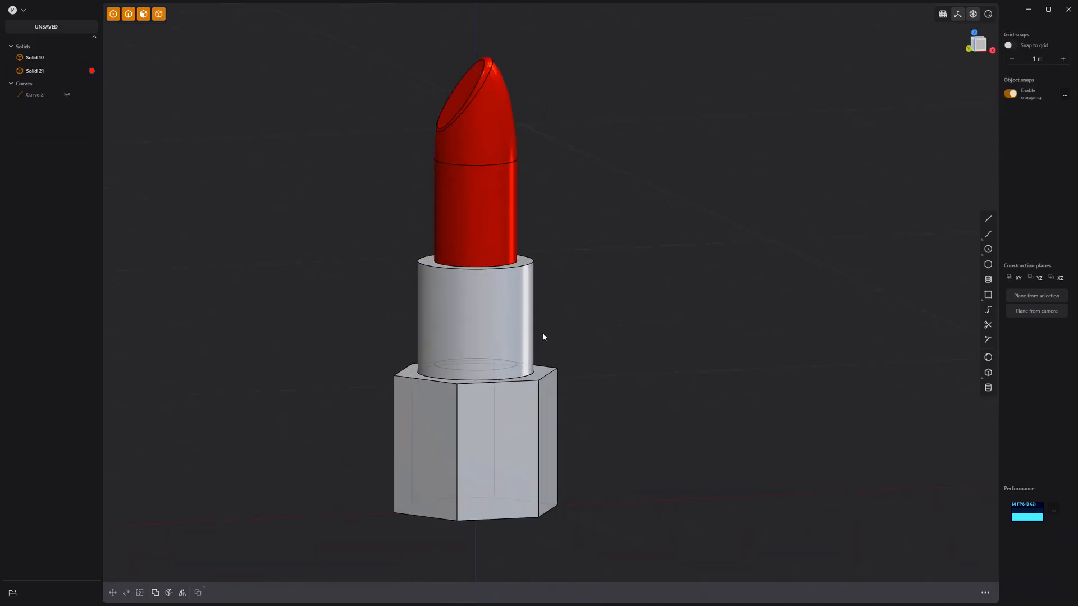
click(988, 219)
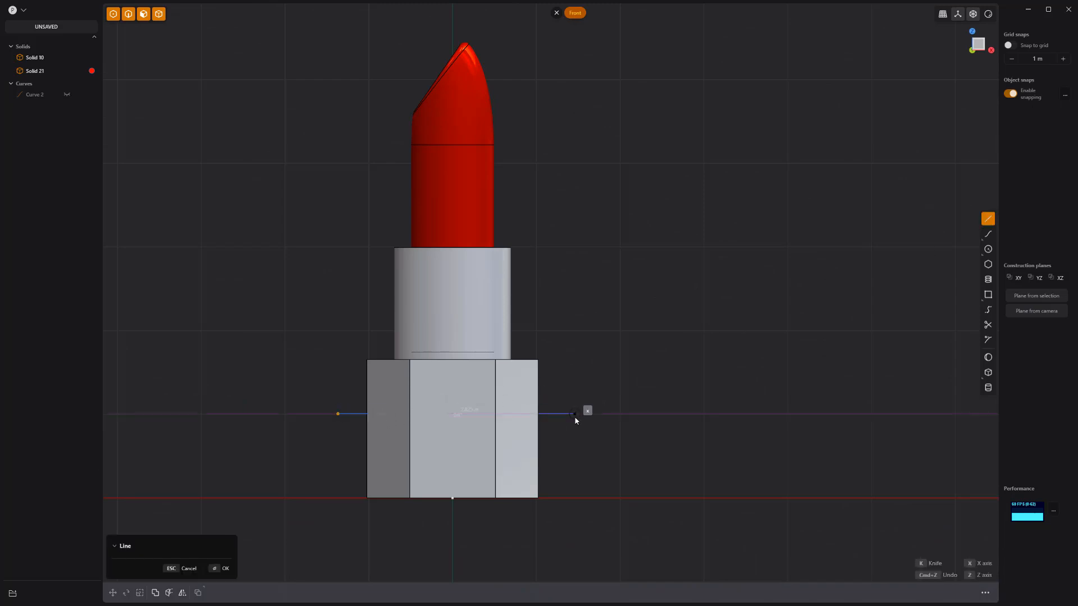